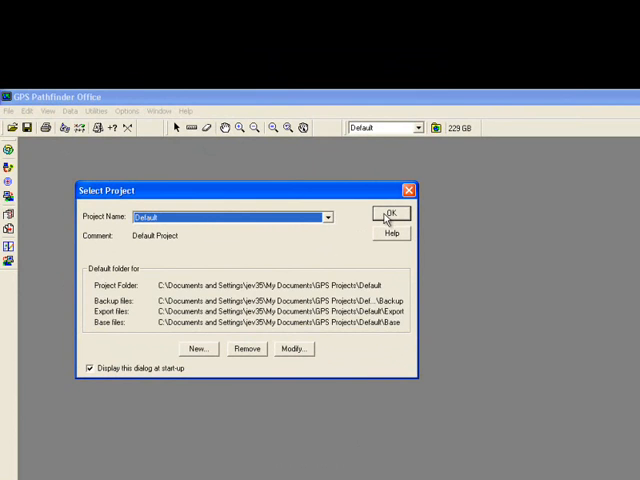
Step: Open the Default project from the Select Project dialog
left_click(388, 212)
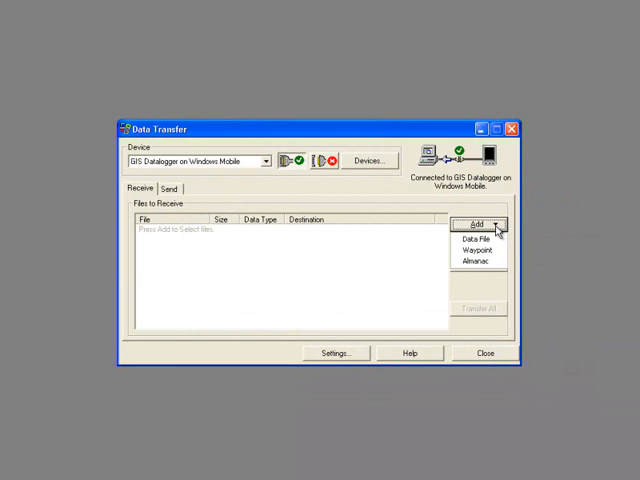
mouse_move(474, 238)
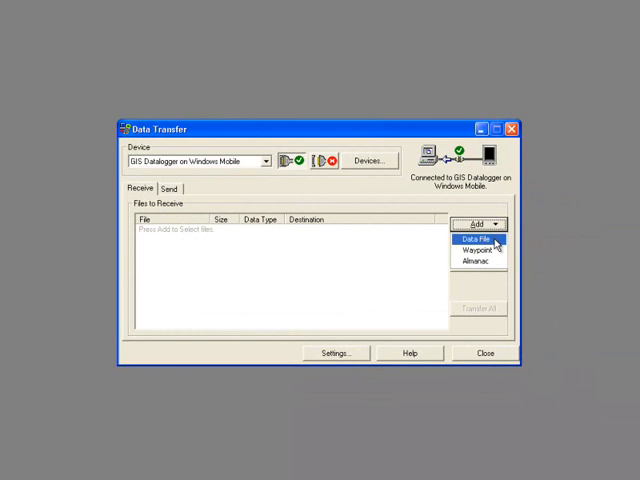
Step: Transfer the northbeach data file from the datalogger into the project and close Data Transfer
left_click(476, 238)
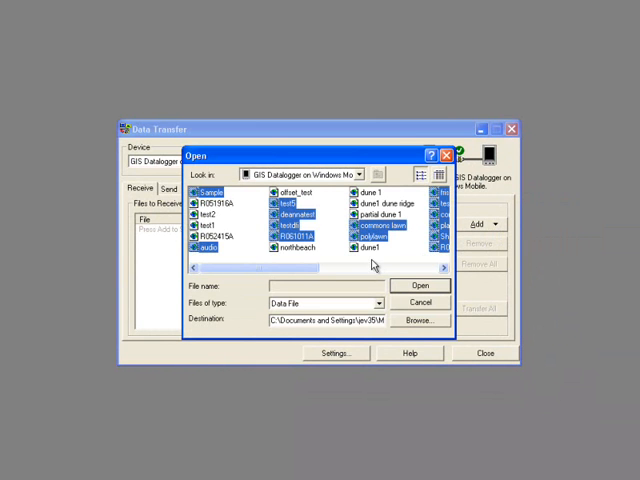
left_click(296, 246)
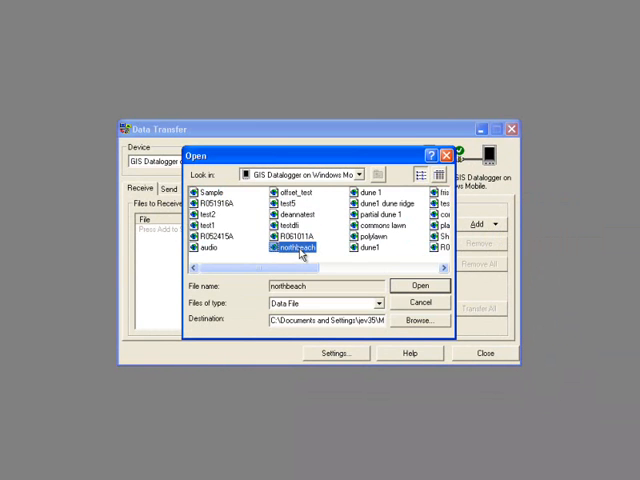
left_click(420, 284)
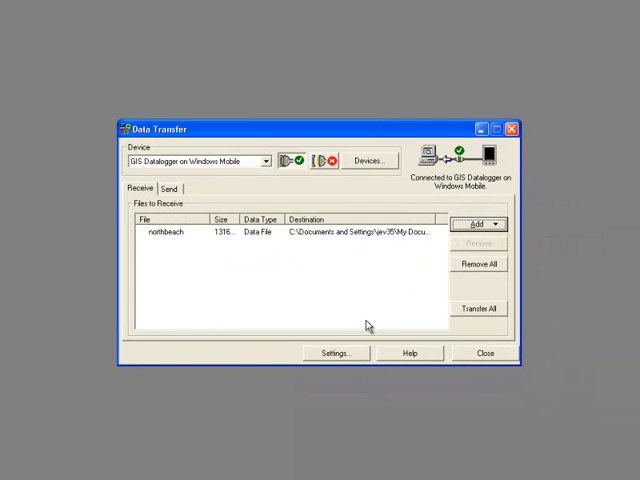
mouse_move(460, 296)
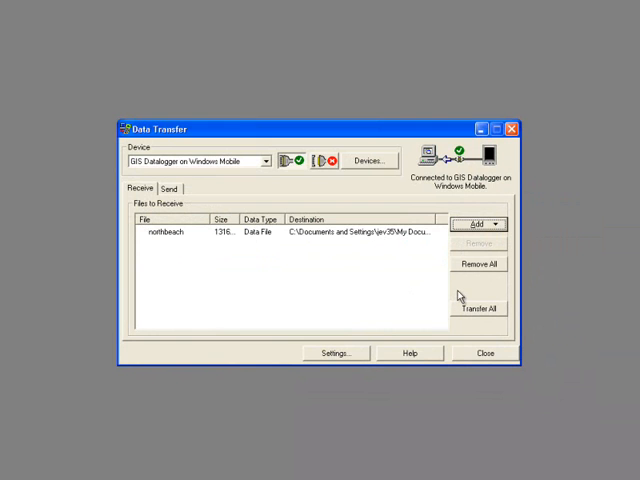
left_click(478, 308)
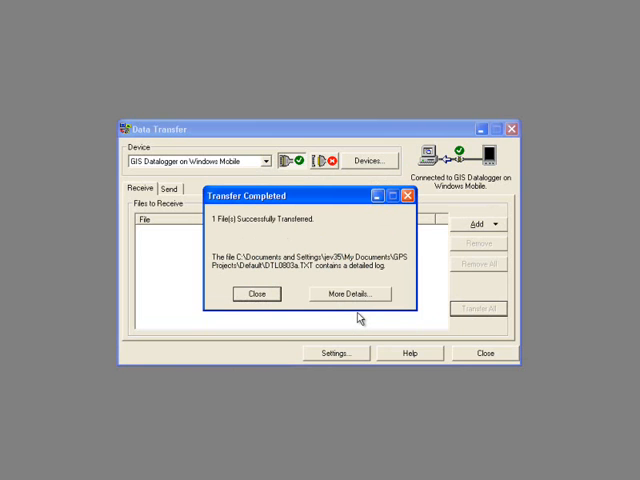
mouse_move(256, 296)
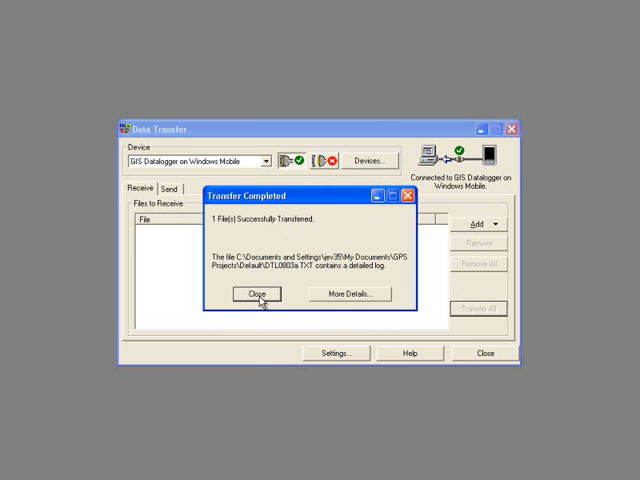
left_click(256, 292)
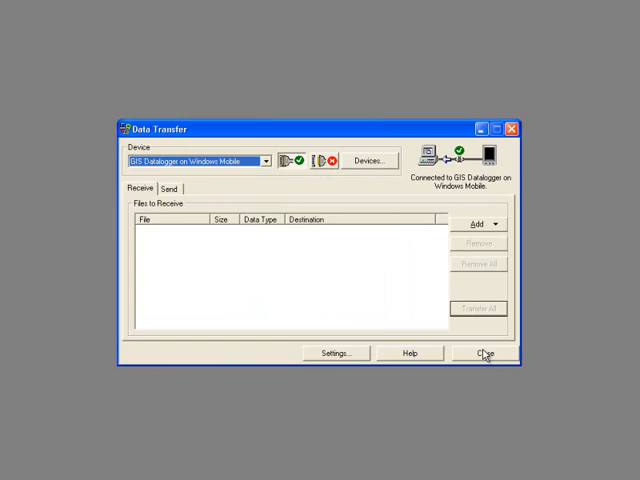
left_click(482, 352)
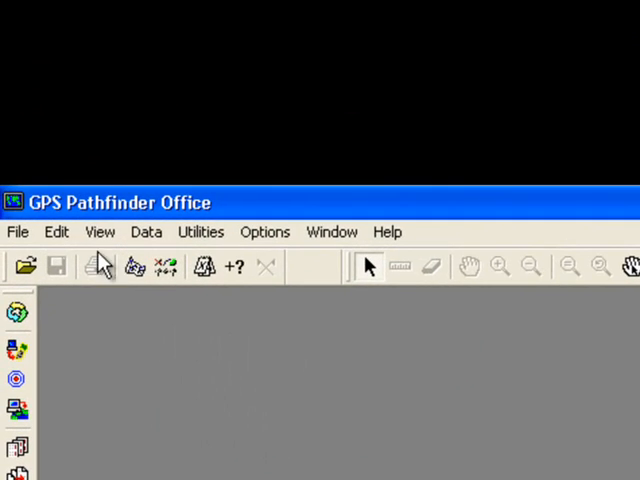
Step: Display the transferred northbeach SSF file on the map
left_click(100, 232)
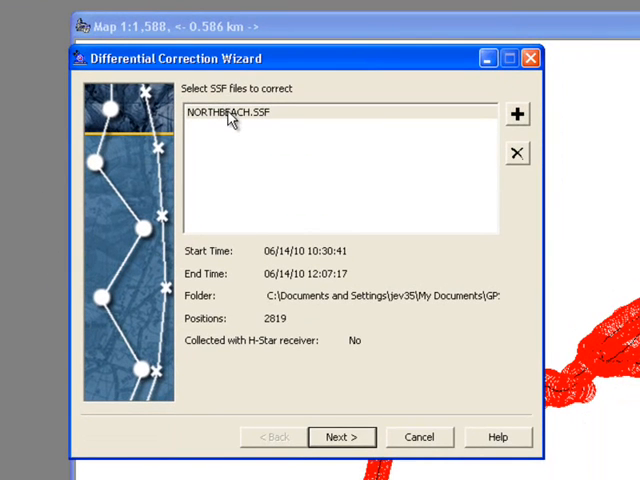
Step: Select NORTHBEACH.SSF and keep Automatic Carrier and Code Processing in the correction wizard
left_click(228, 112)
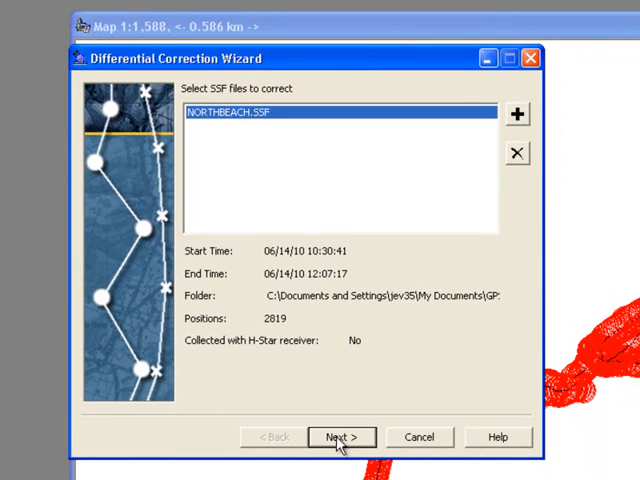
left_click(340, 436)
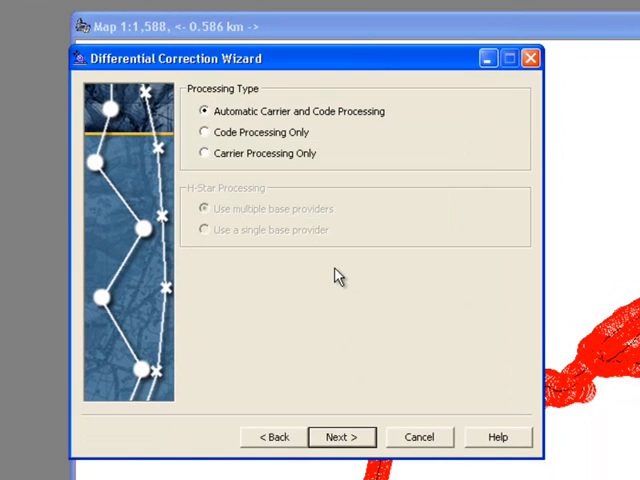
mouse_move(338, 336)
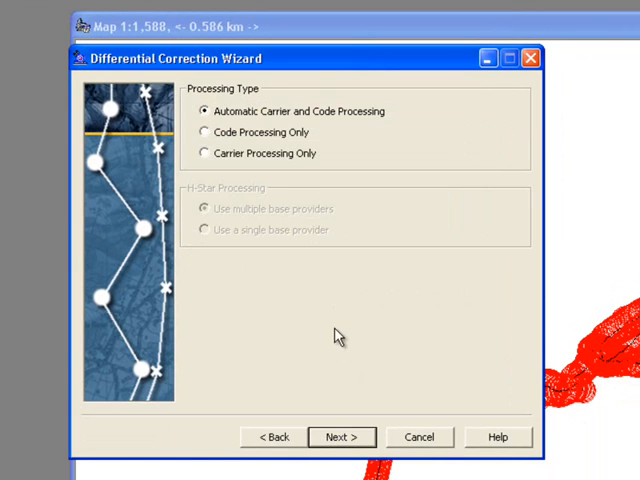
left_click(340, 436)
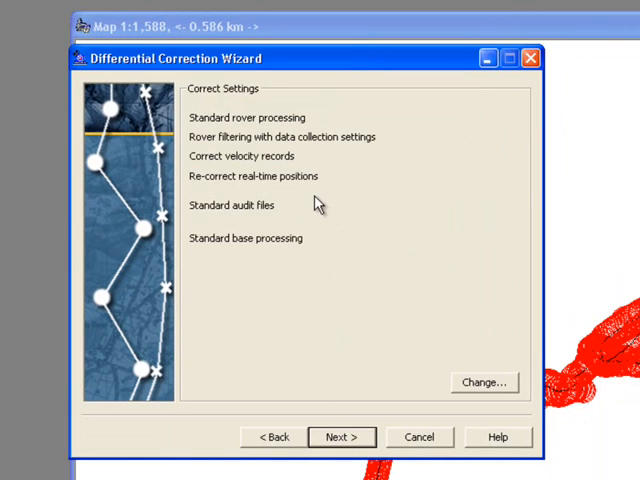
mouse_move(284, 190)
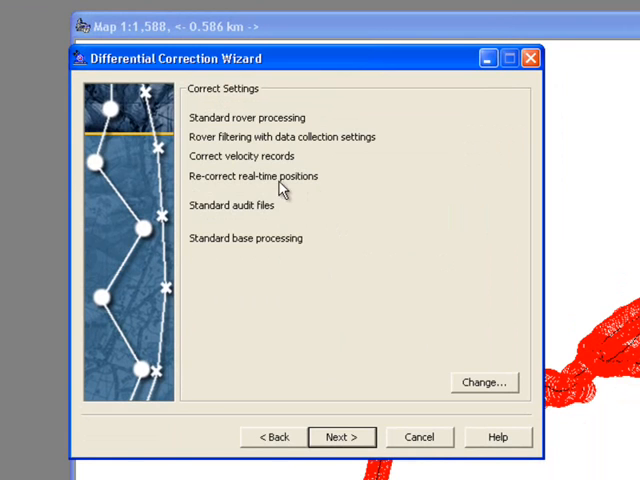
mouse_move(310, 190)
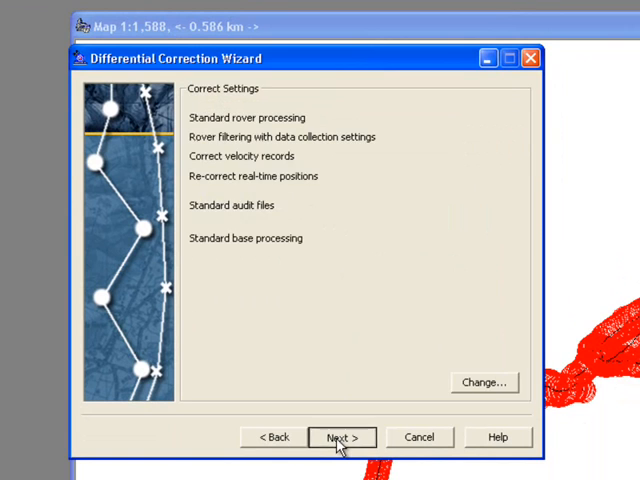
Step: Keep default correction settings, review base providers and stay with CORS Grand Haven (MIGH), Michigan
left_click(340, 436)
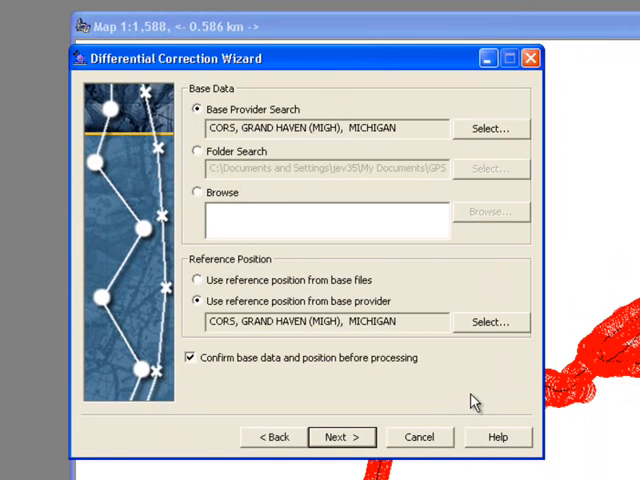
mouse_move(482, 136)
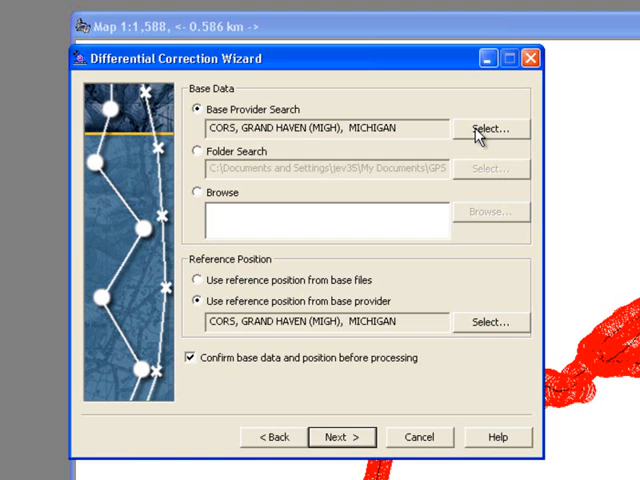
left_click(490, 128)
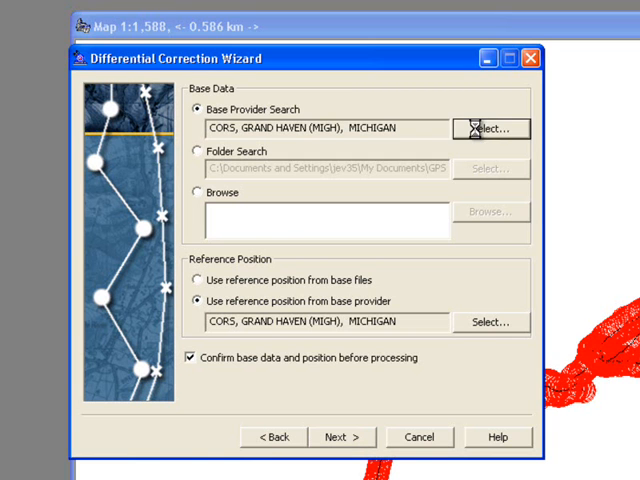
left_click(490, 128)
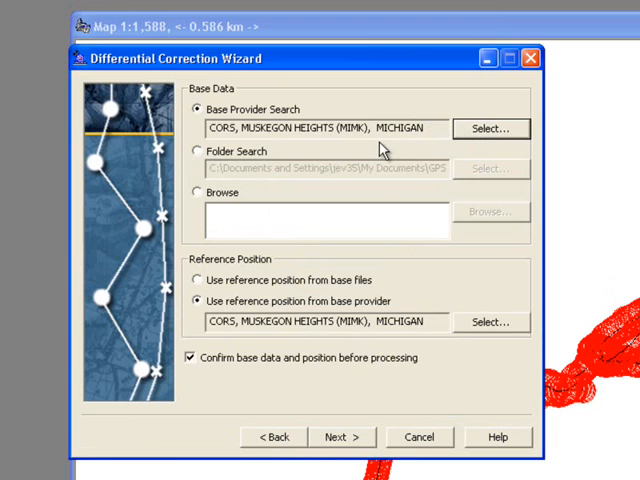
left_click(490, 128)
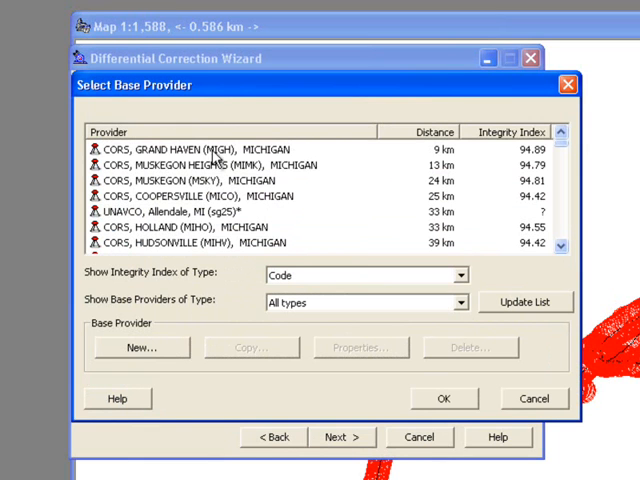
left_click(438, 398)
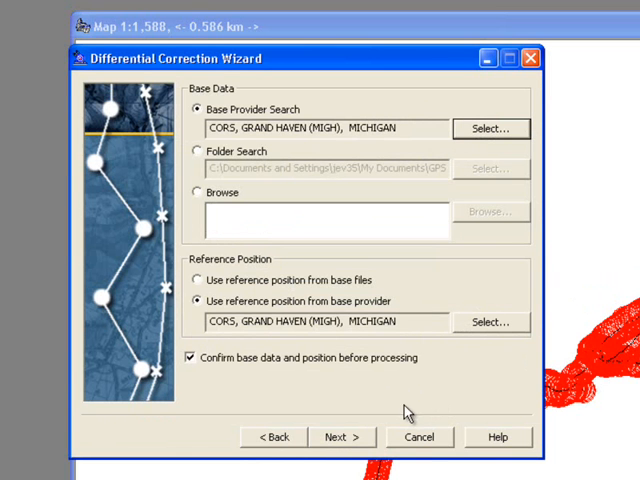
left_click(340, 436)
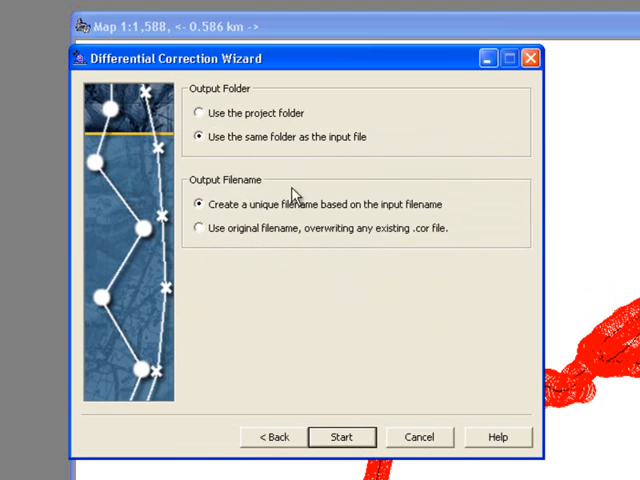
Step: Run the correction to the input file's folder, confirm Grand Haven base data, correcting 2817 of 2819 positions
left_click(340, 436)
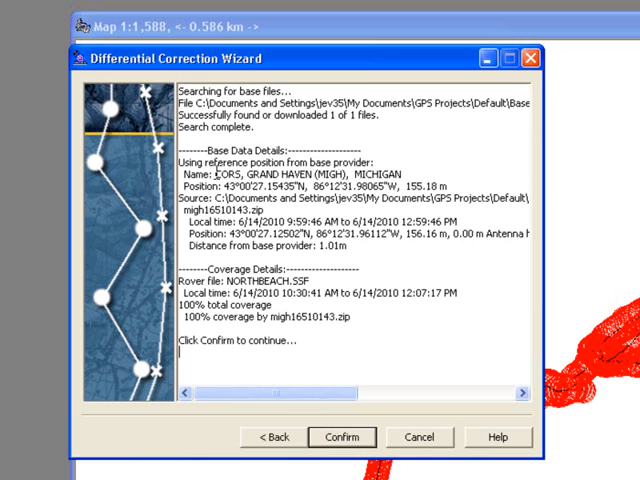
double_click(290, 174)
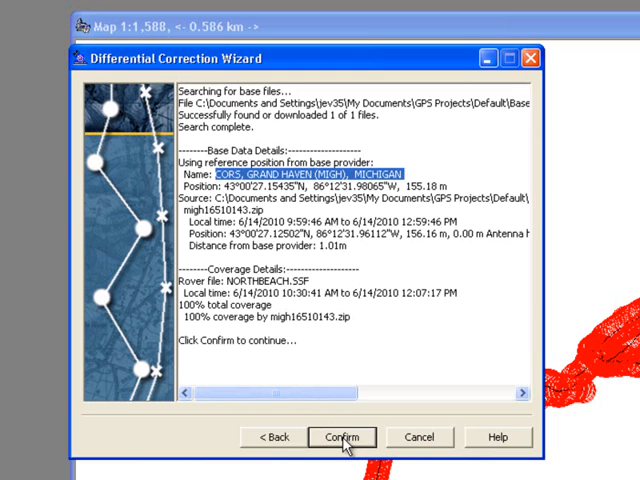
left_click(344, 436)
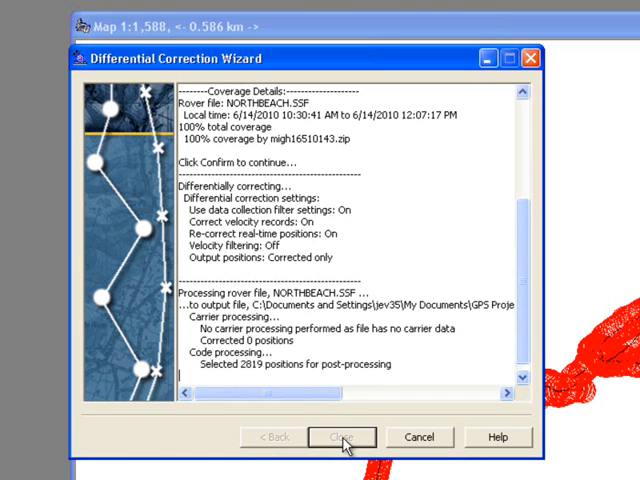
left_click(344, 436)
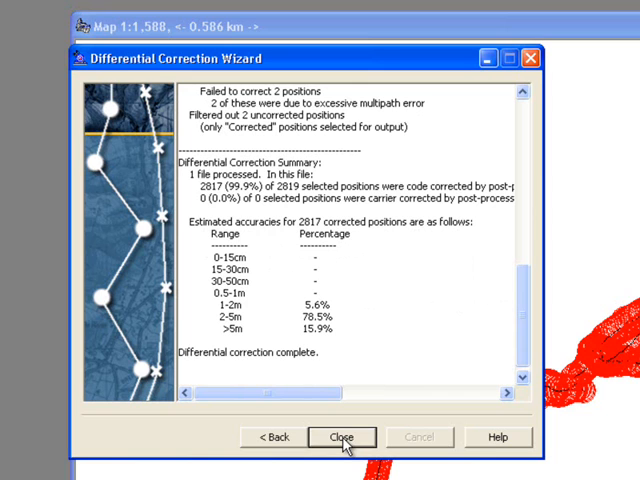